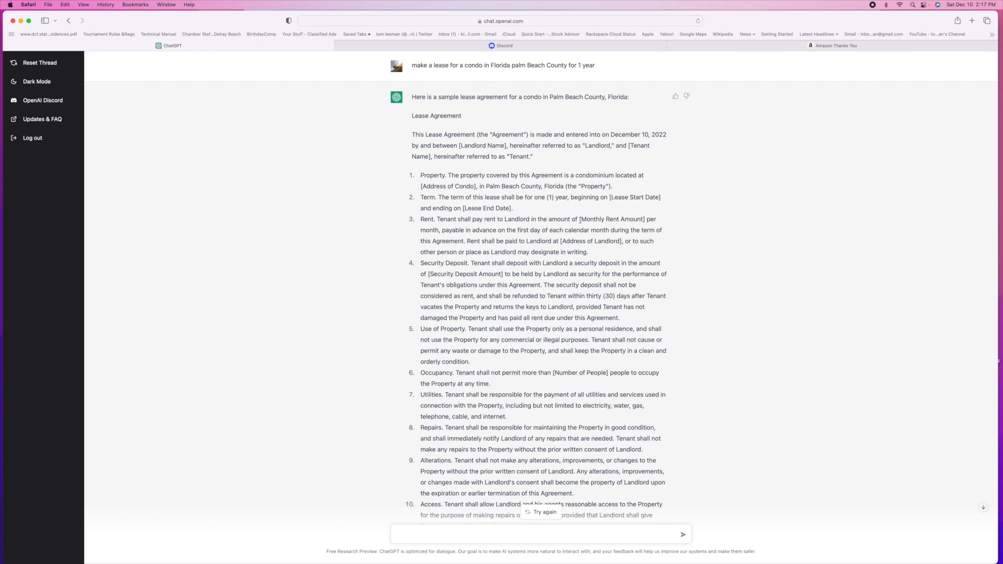
scroll(down, 3)
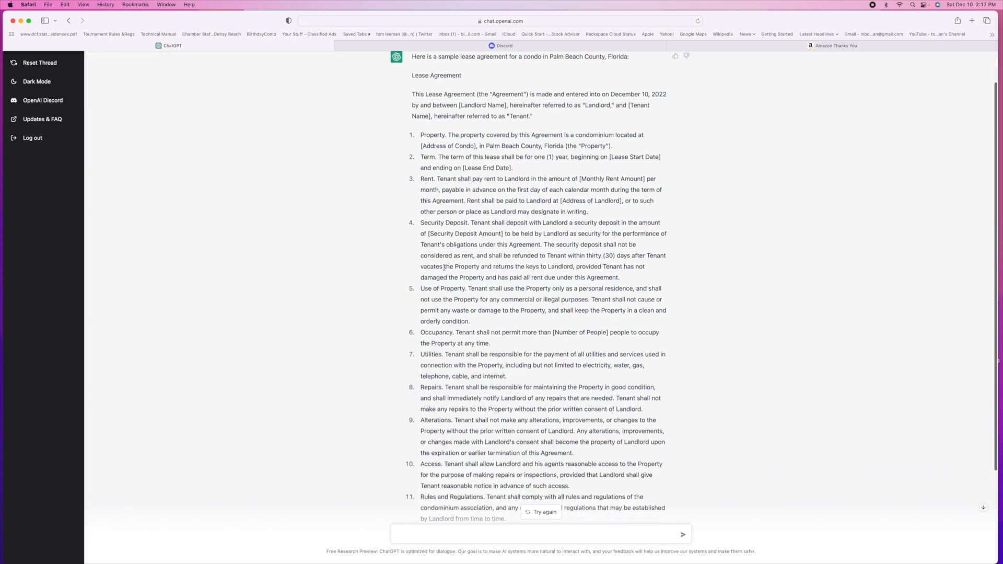
scroll(down, 3)
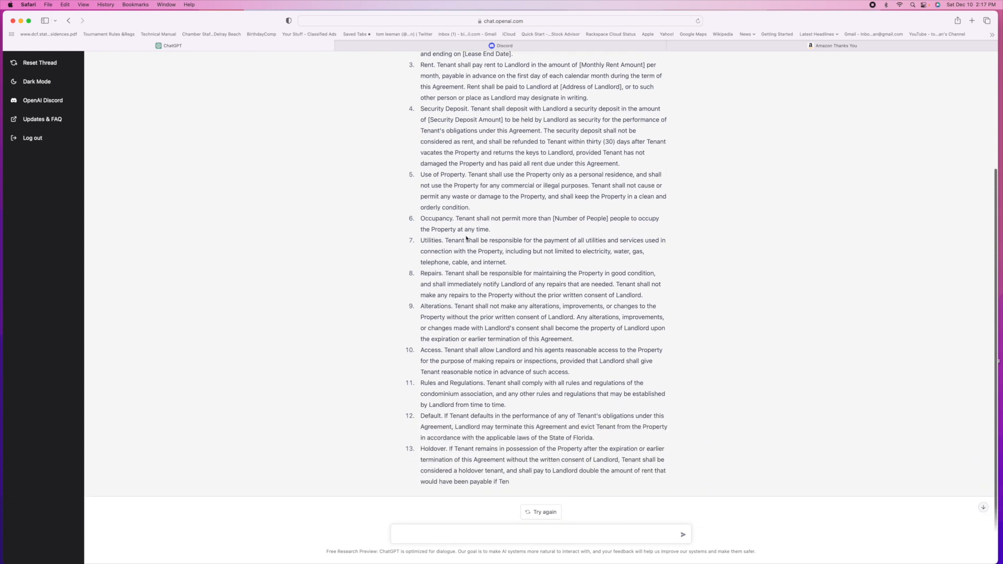